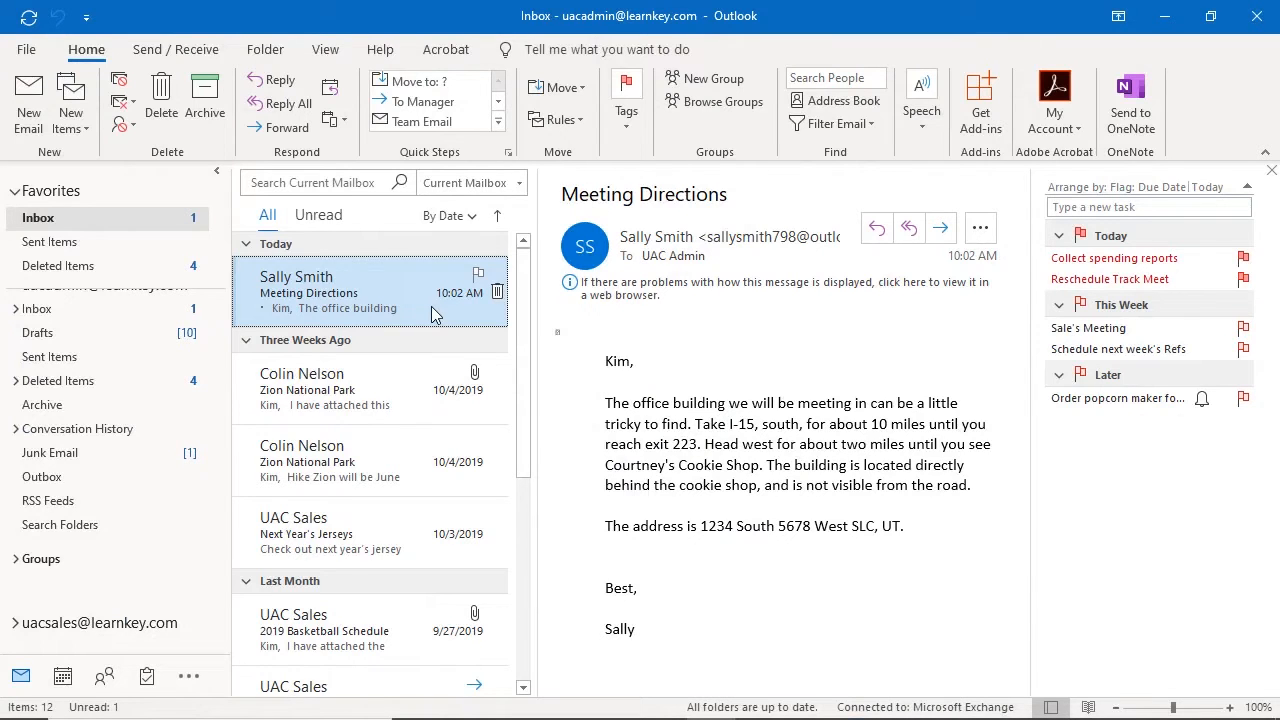
# - Open the File tab's Account Information page for the Exchange mailbox
pyautogui.click(27, 50)
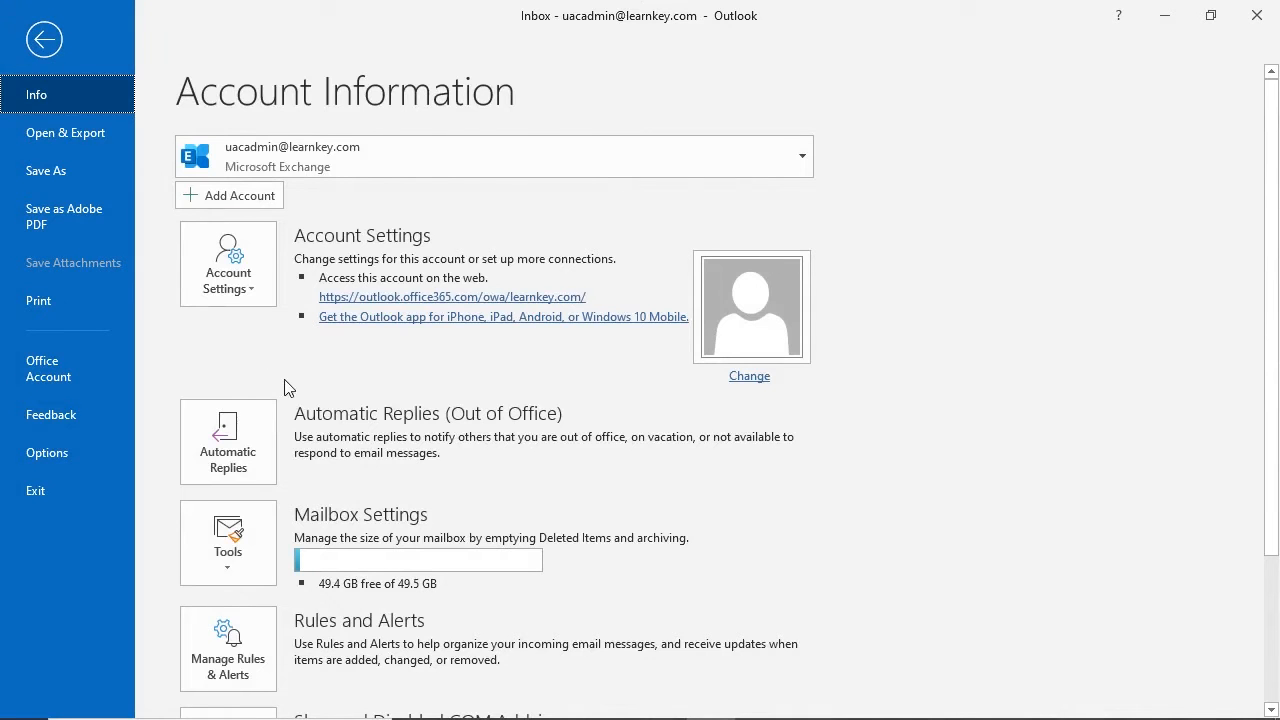
pyautogui.moveTo(256, 450)
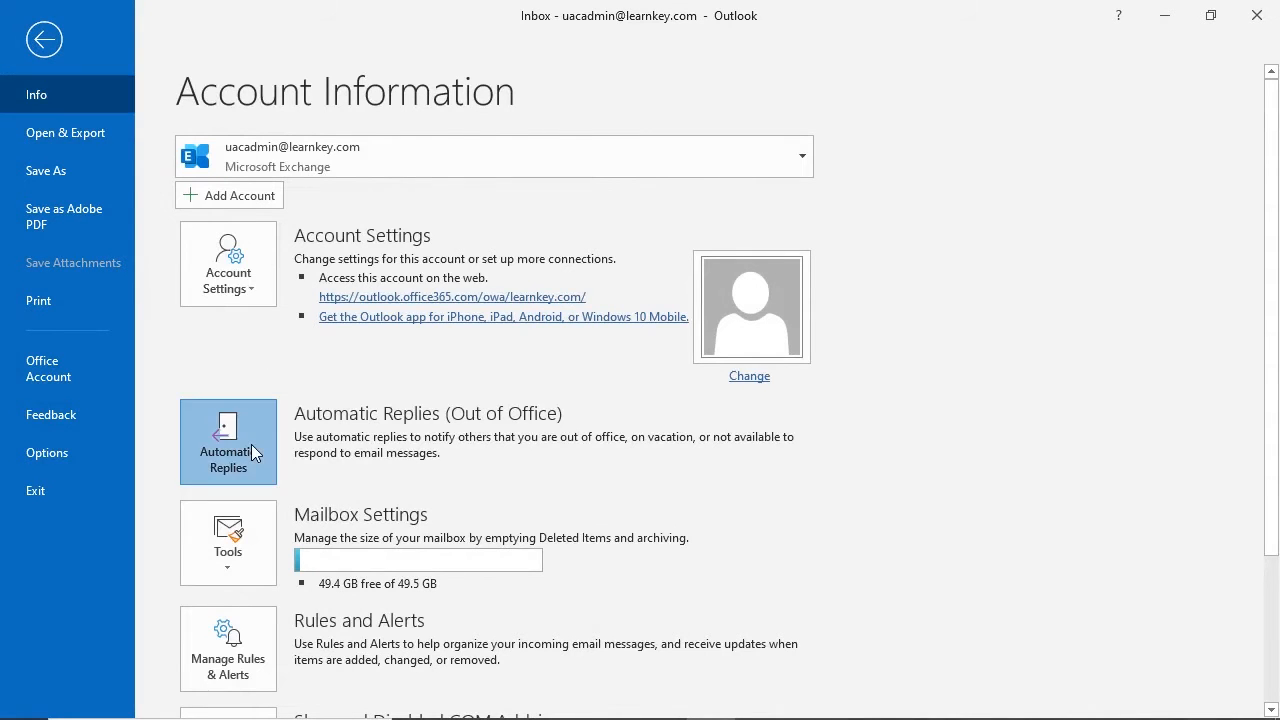
# - Turn on automatic replies, restricted to Fri 11/1/2019 5:00 PM through Tue 11/5/2019
pyautogui.click(227, 442)
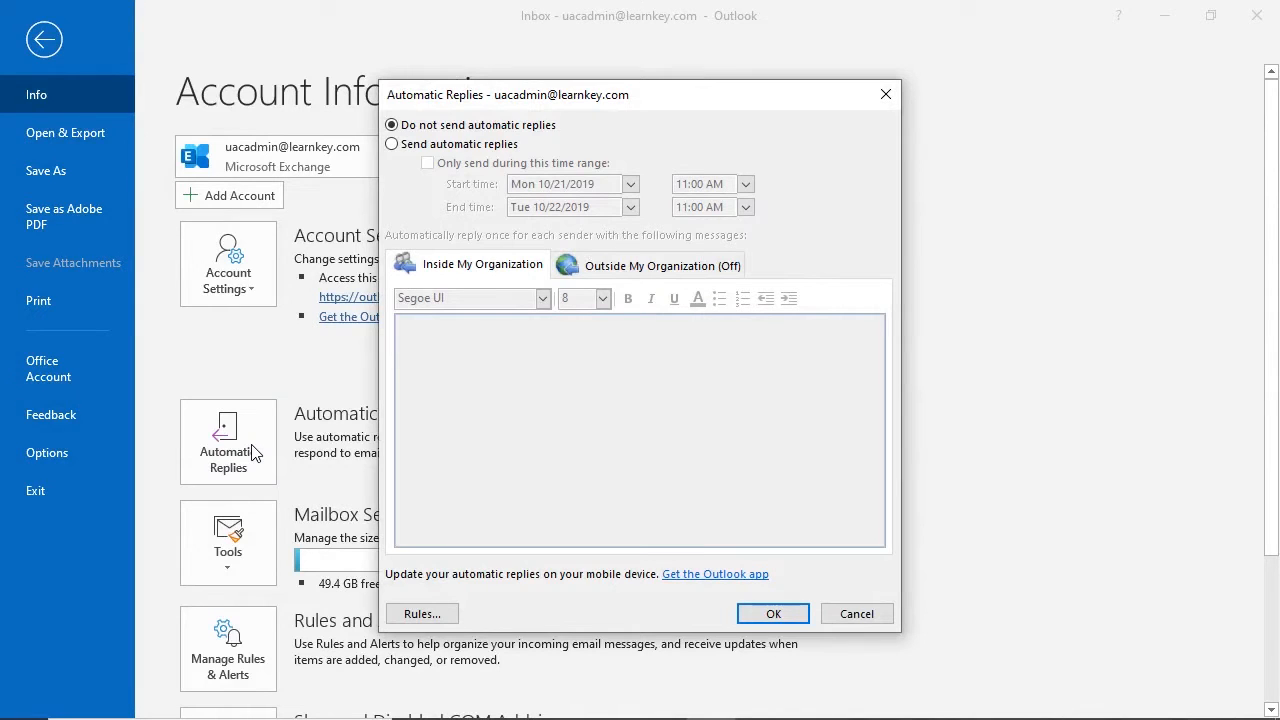
pyautogui.click(391, 144)
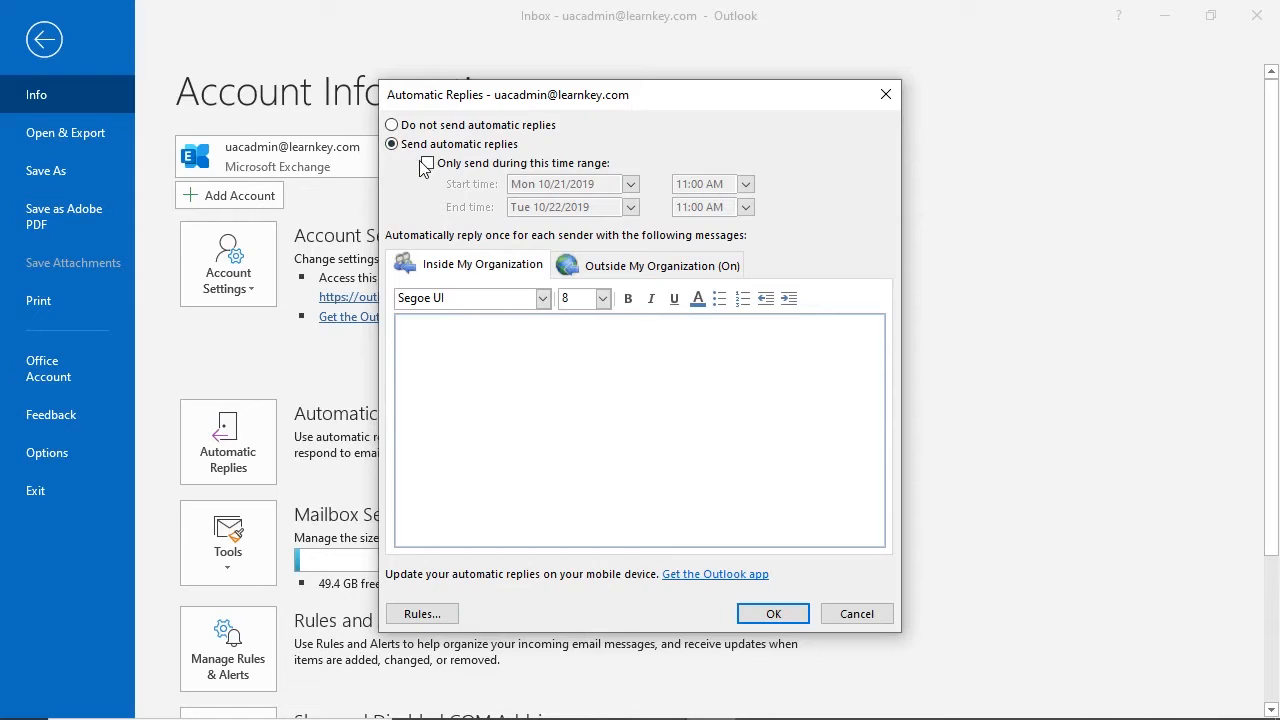
pyautogui.click(426, 163)
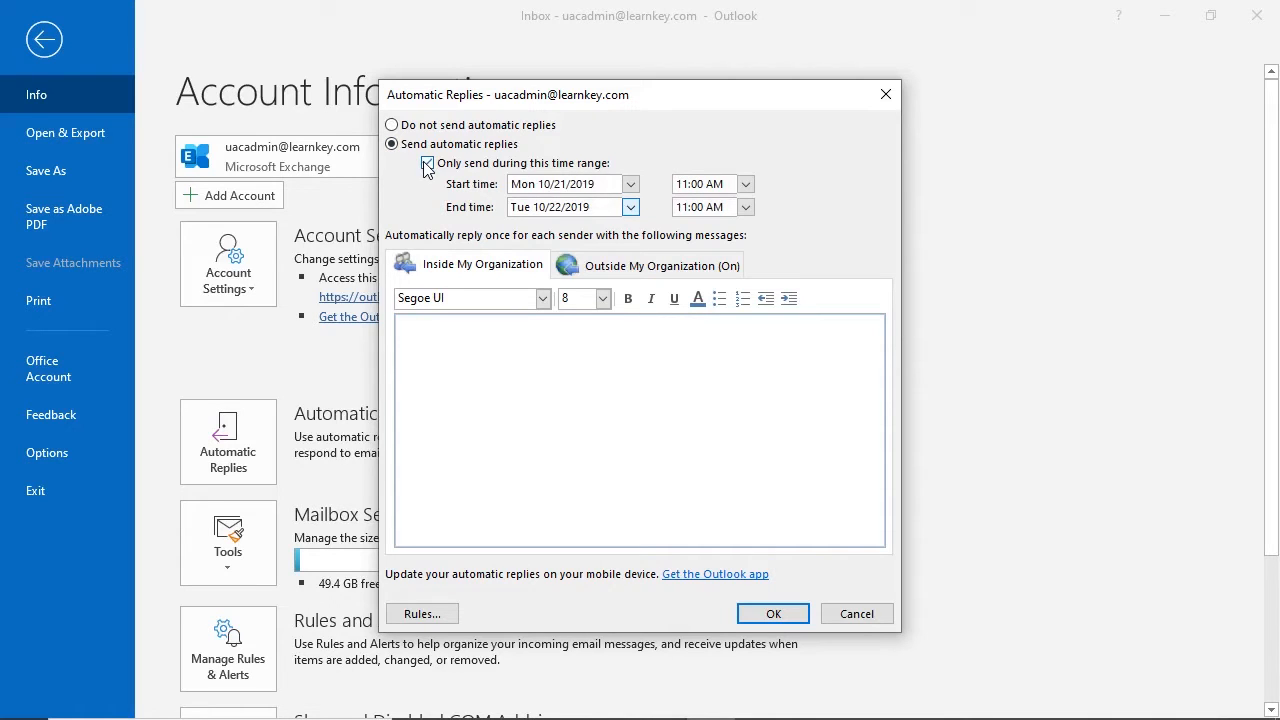
pyautogui.click(630, 207)
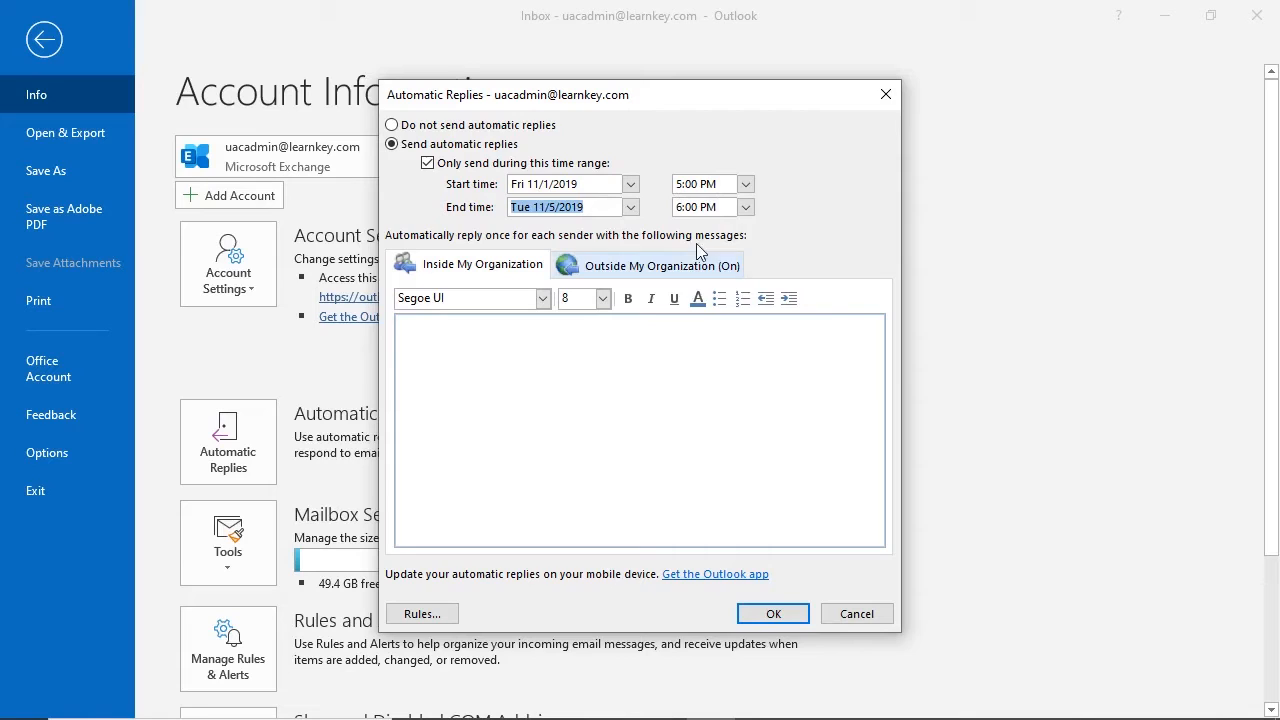
# - Set the end time to 7:00 AM and the internal message to "I'm going on vacation!"
pyautogui.click(745, 207)
pyautogui.write("I'm goin")
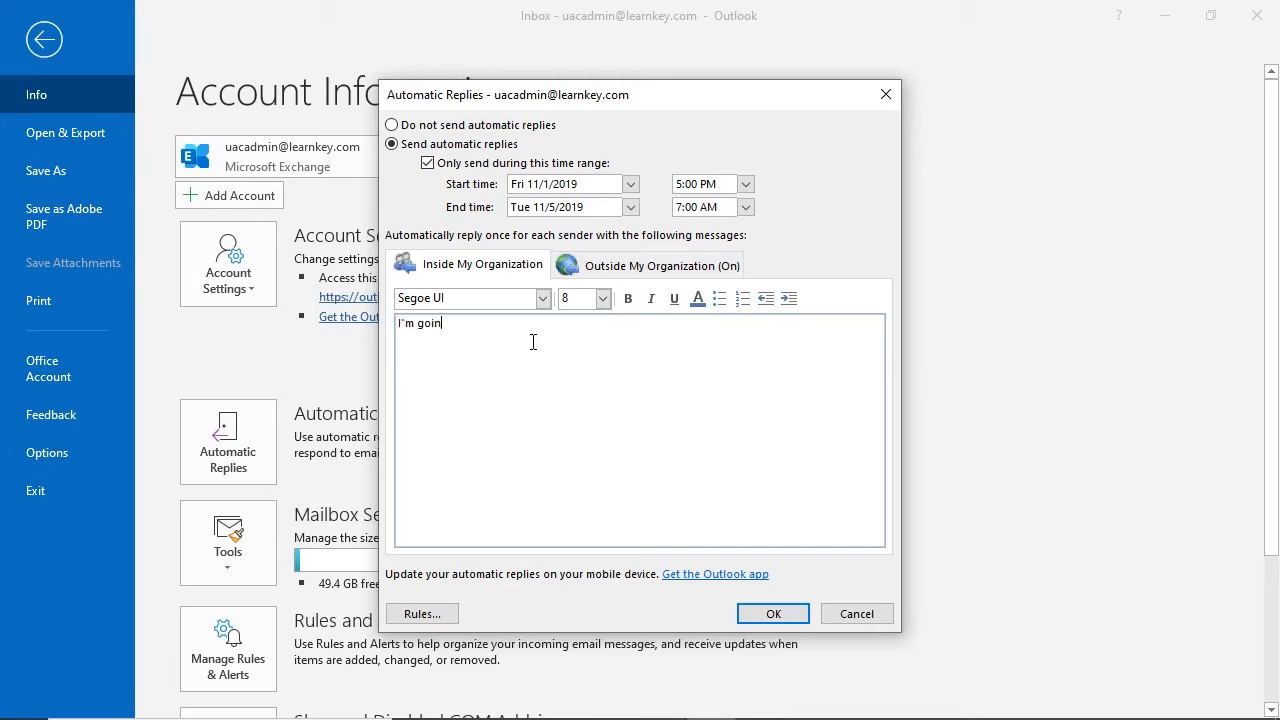
pyautogui.write('g on vacation!')
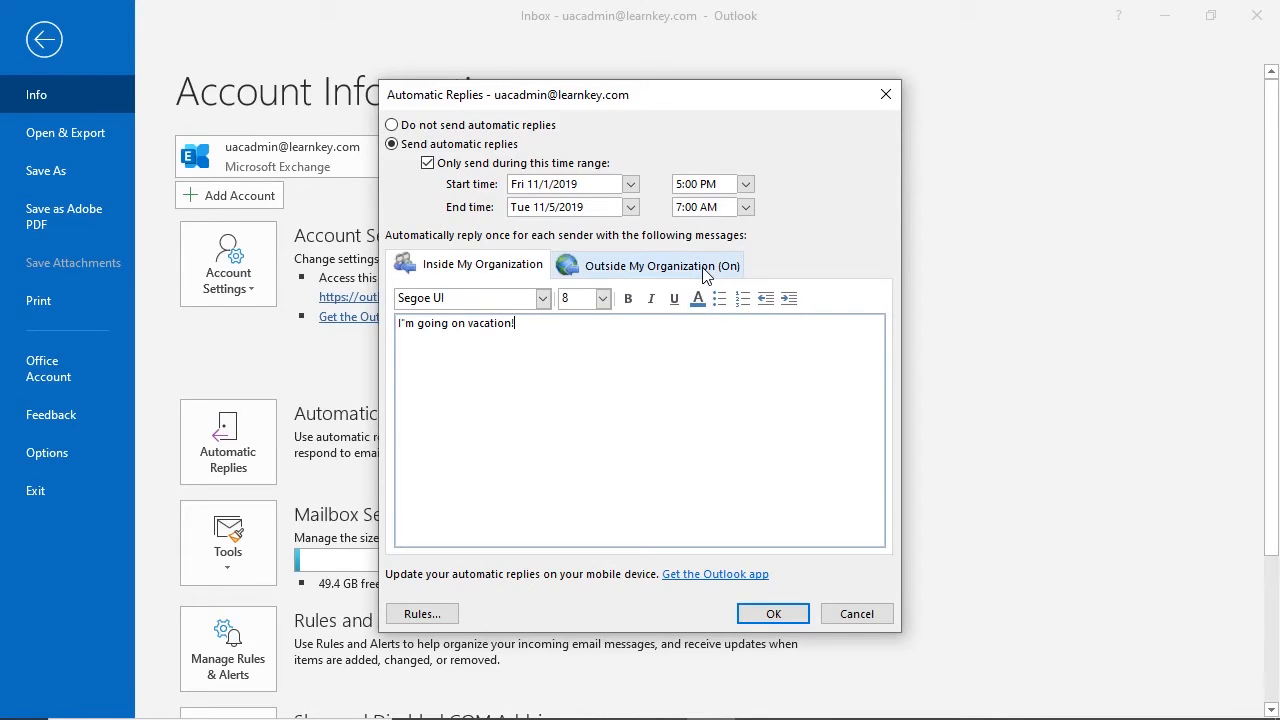
# - Replace "May 7 to May 9" with "November 1st-5th" in the outside-organization reply
pyautogui.click(661, 264)
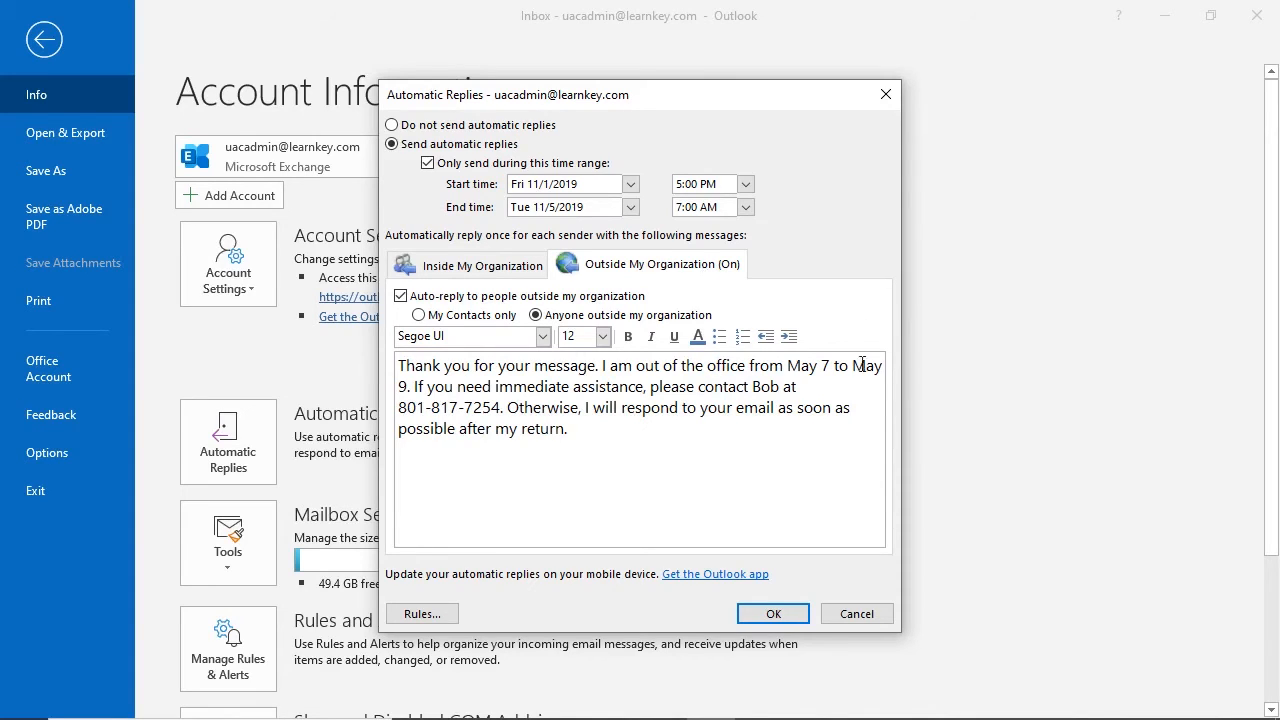
pyautogui.moveTo(784, 365); pyautogui.dragTo(407, 386)
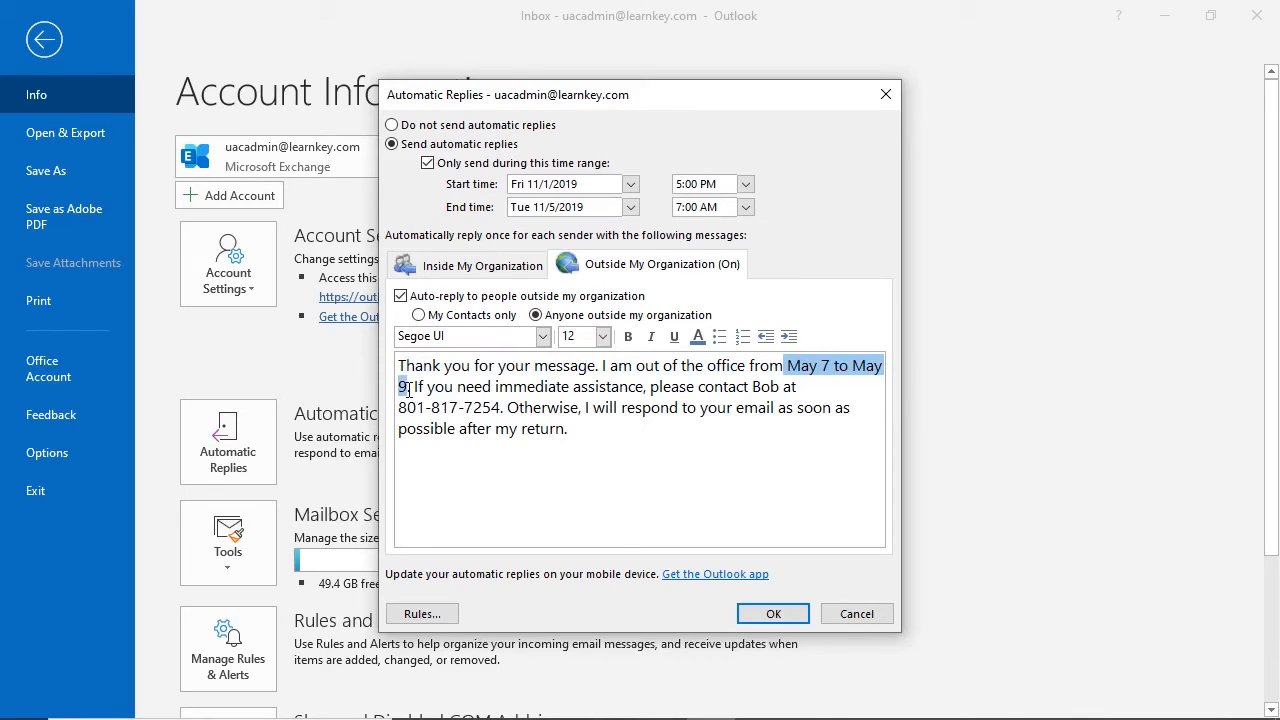
pyautogui.write('November.')
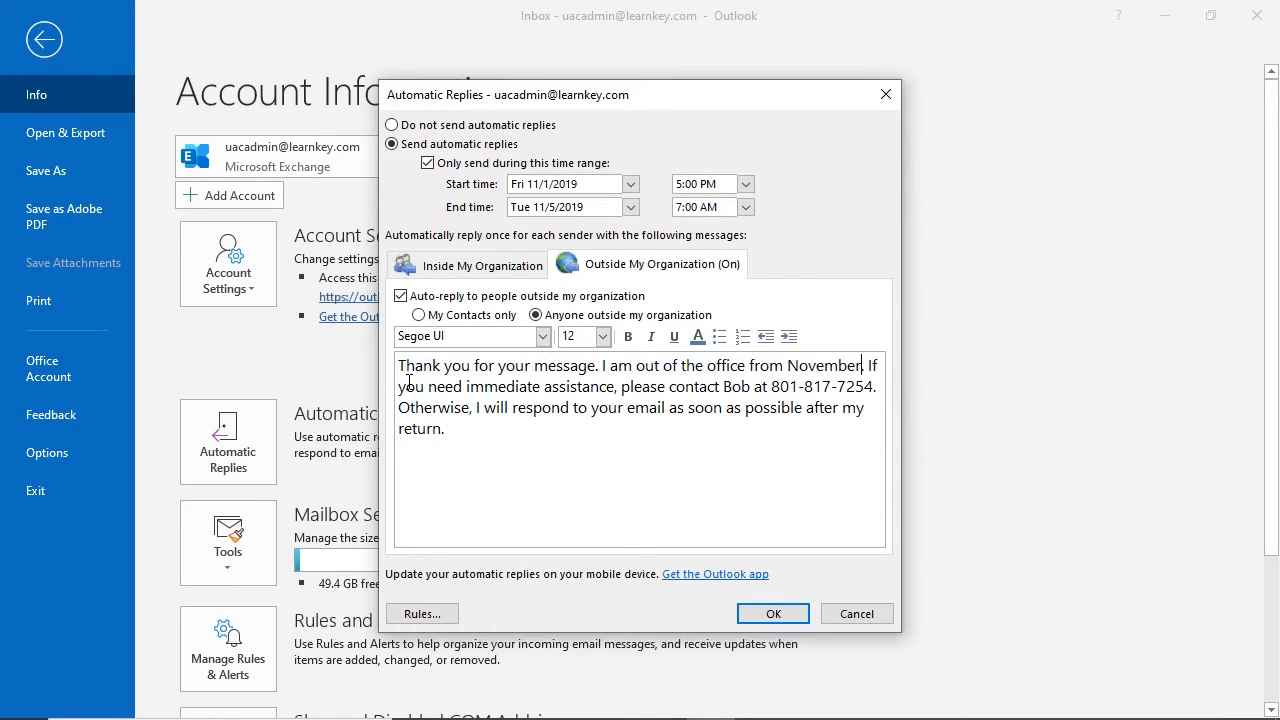
pyautogui.write('1st-5th')
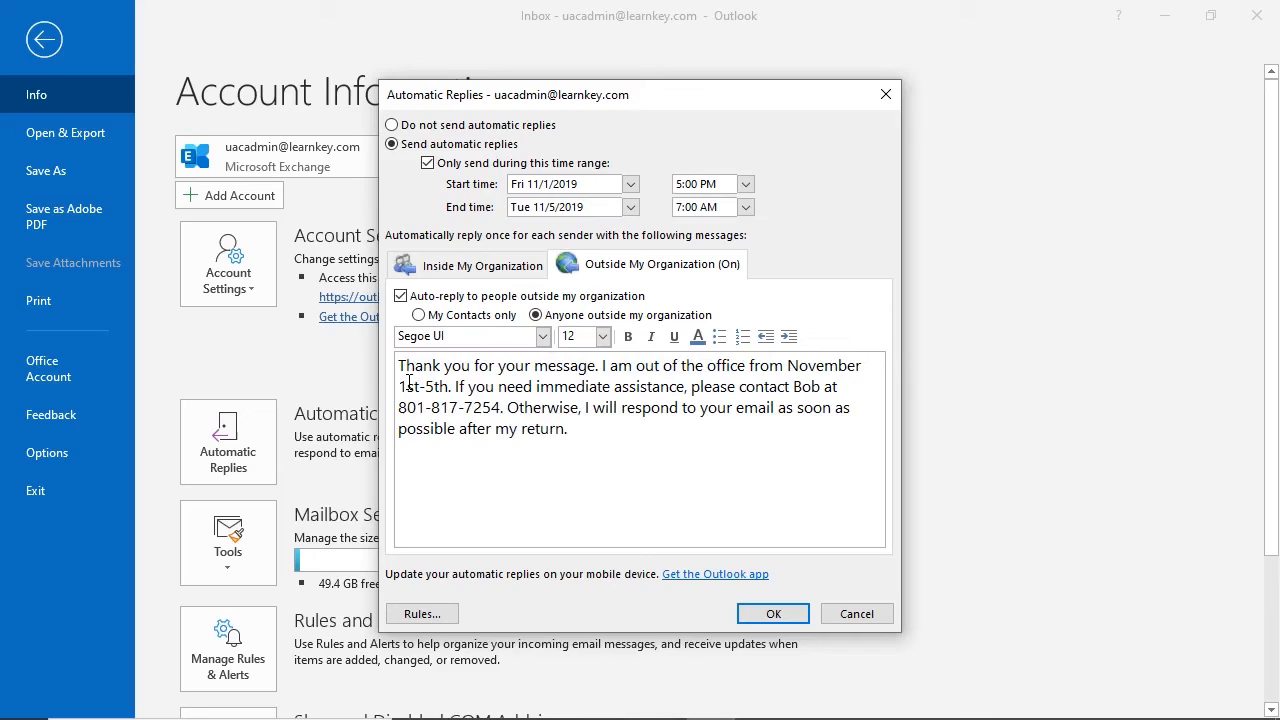